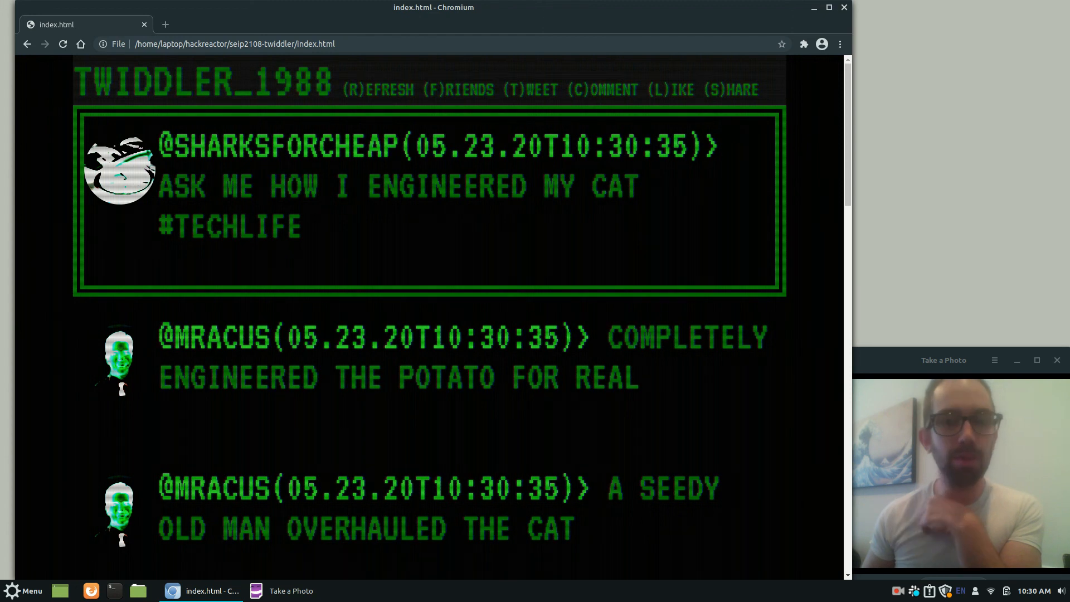
pyautogui.scroll(-3)
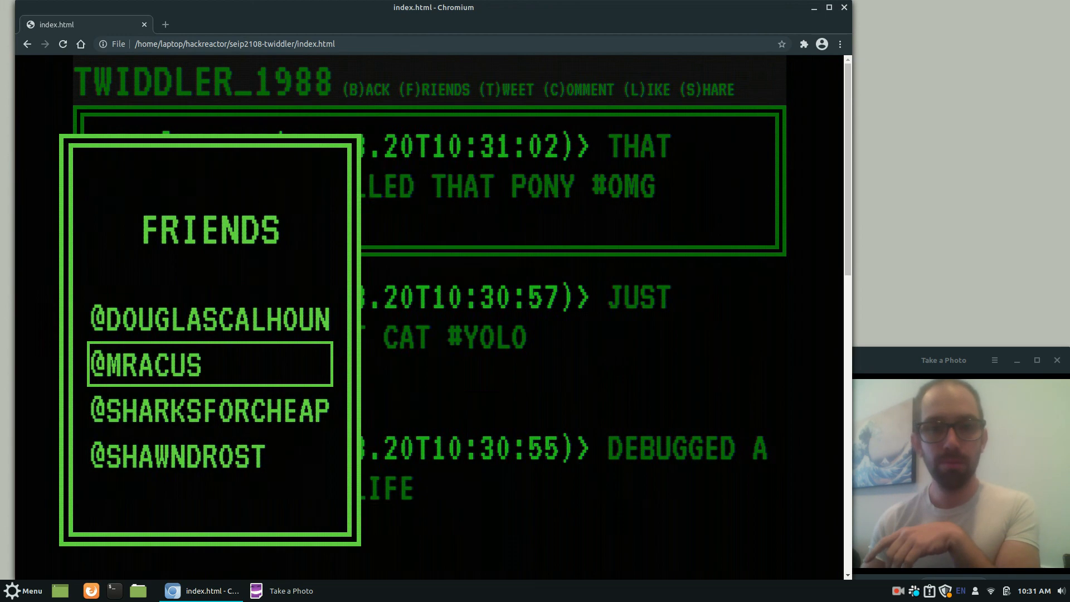
pyautogui.click(150, 365)
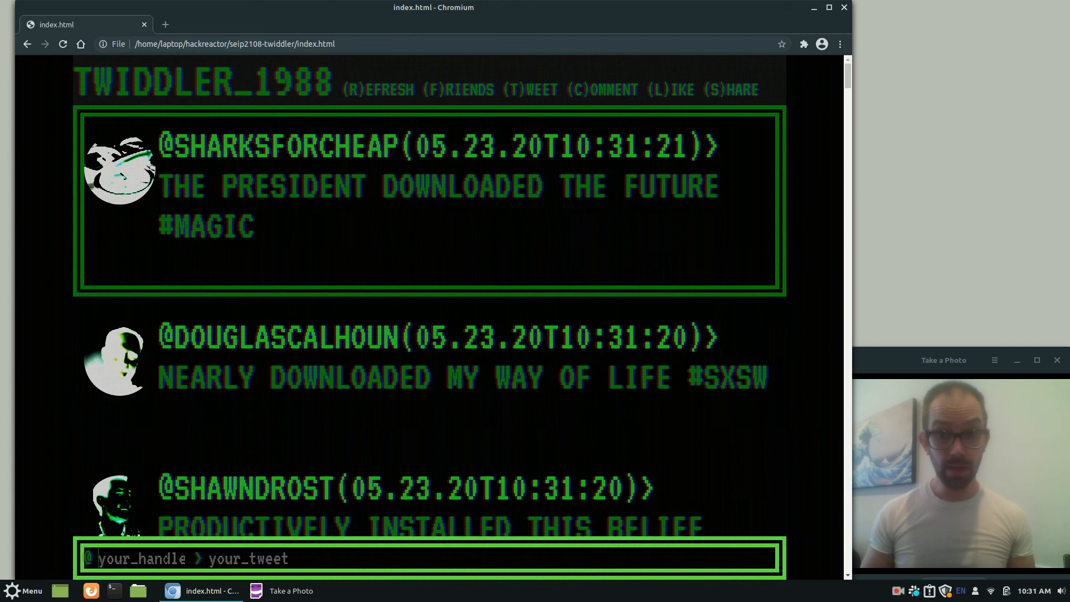
# Step: Start a new tweet as 'keegan' beginning 'hello this is'
pyautogui.write('keegan')
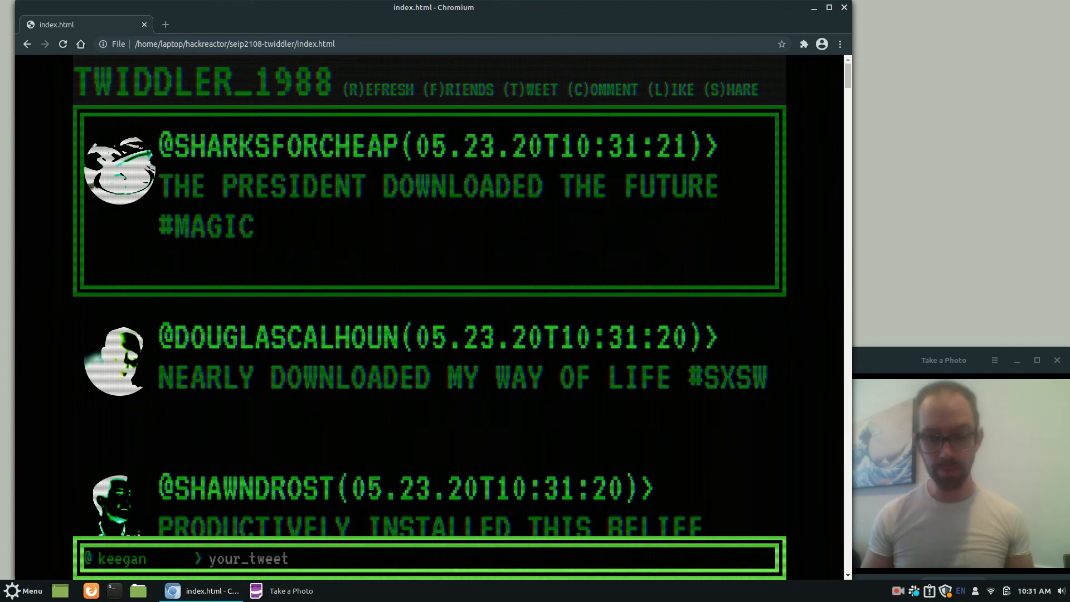
pyautogui.write('hello this is')
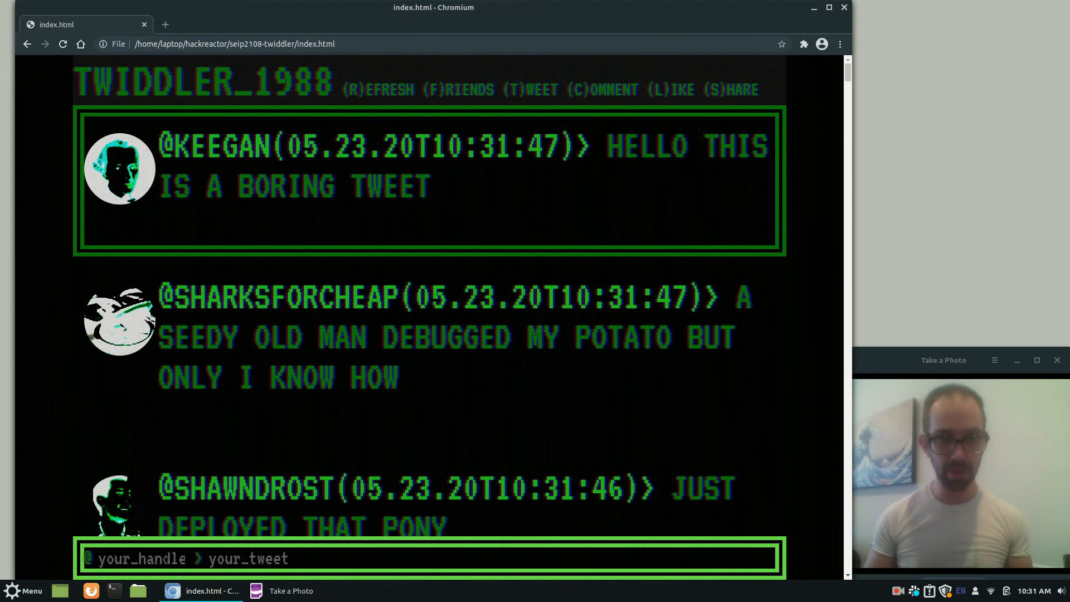
# Step: Begin a second tweet as keegan, typing 'another t'
pyautogui.write('another t')
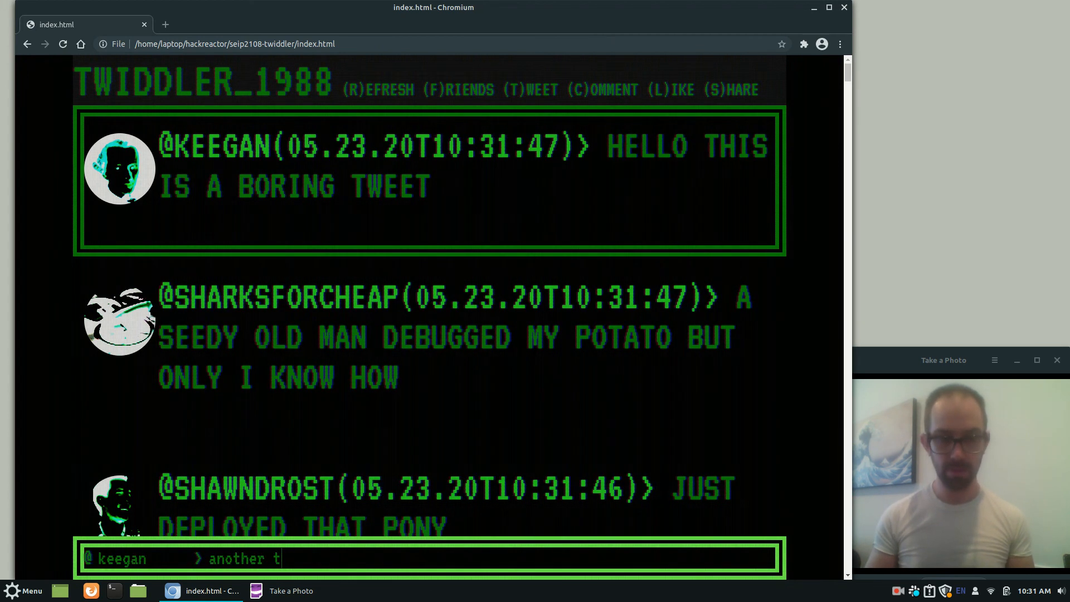